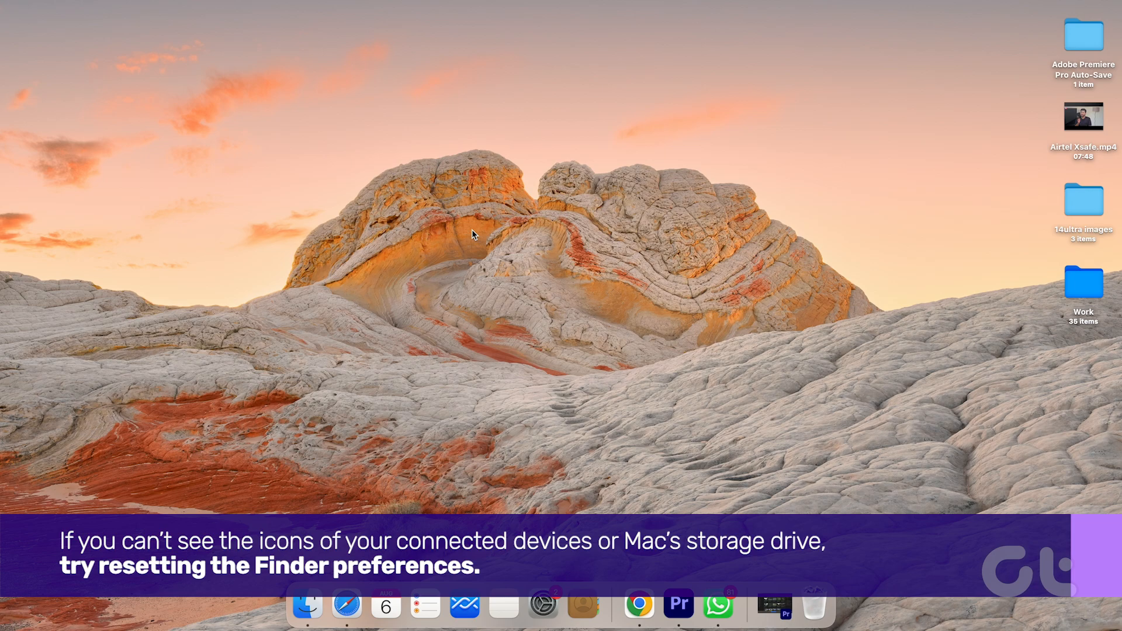
pyautogui.moveTo(428, 218)
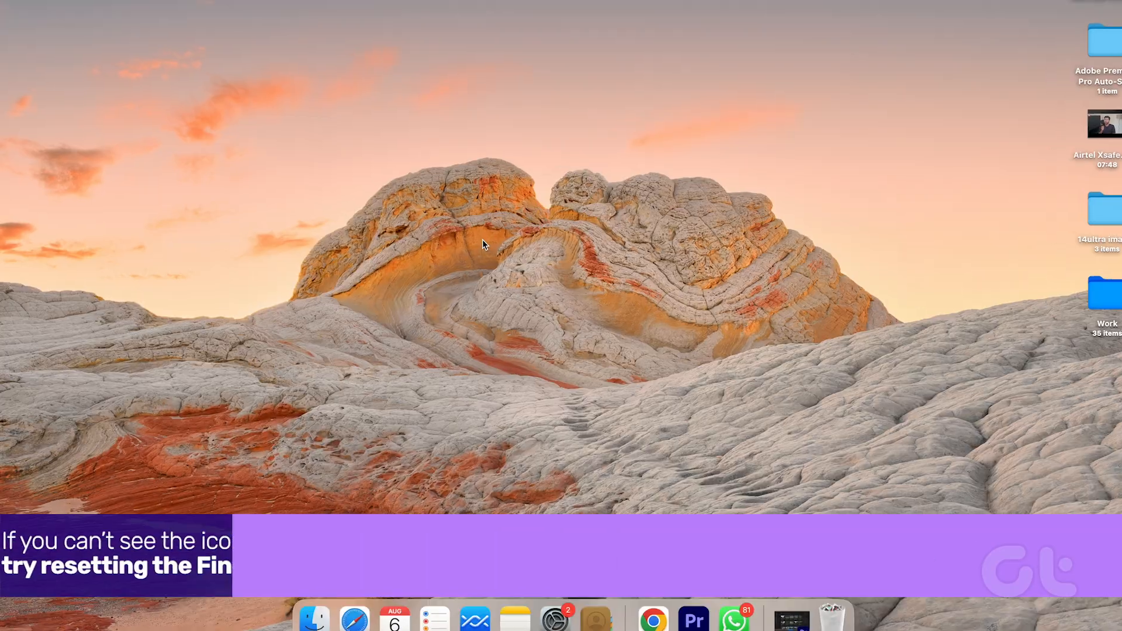
# Open Finder Settings from the Finder menu to reach the desktop item options
pyautogui.click(84, 21)
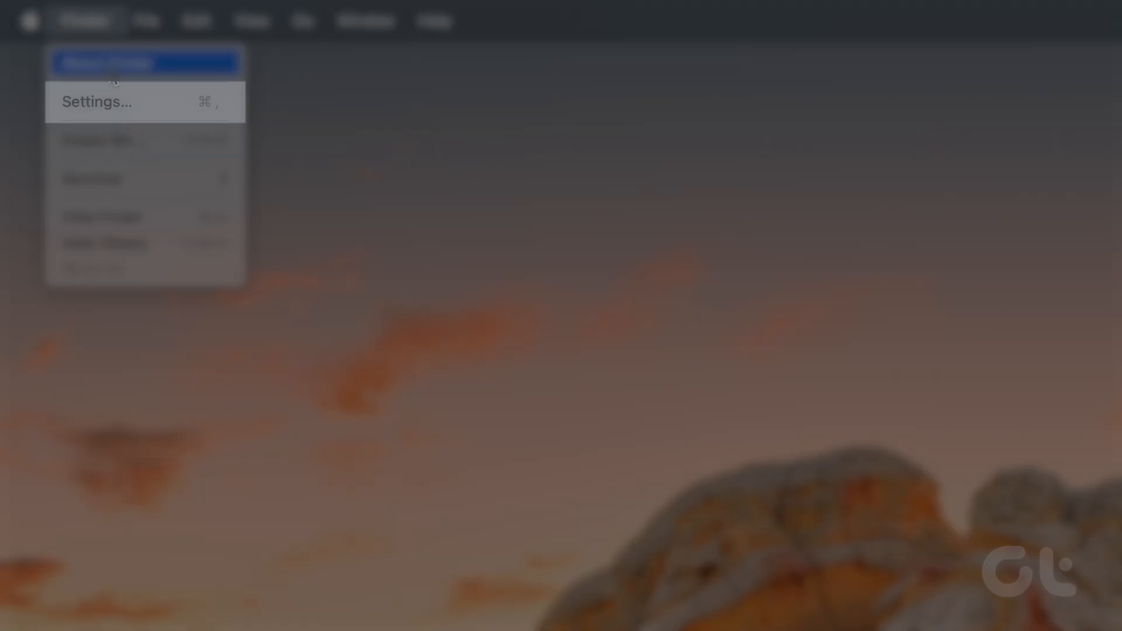
pyautogui.click(96, 101)
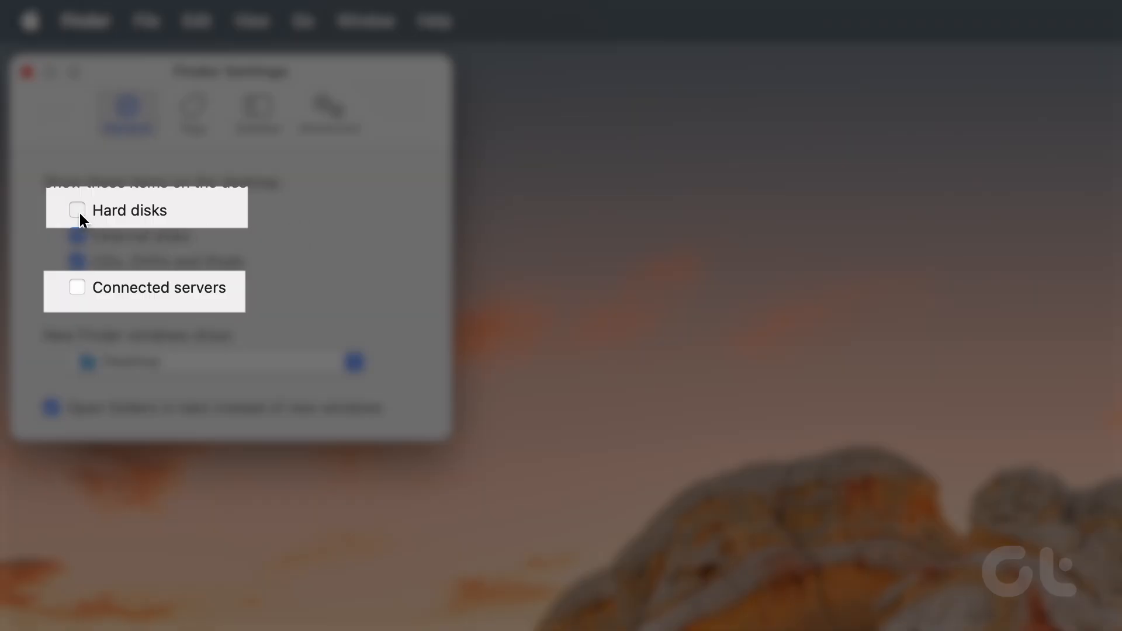
# Enable Hard disks and Connected servers to show on the desktop
pyautogui.click(49, 213)
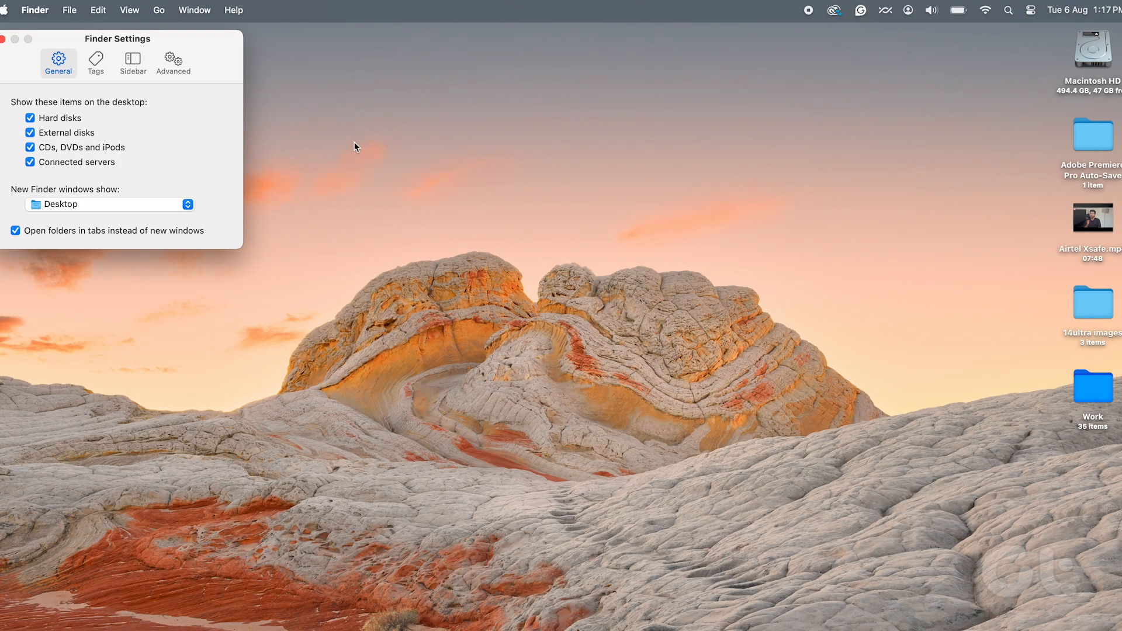
pyautogui.click(3, 33)
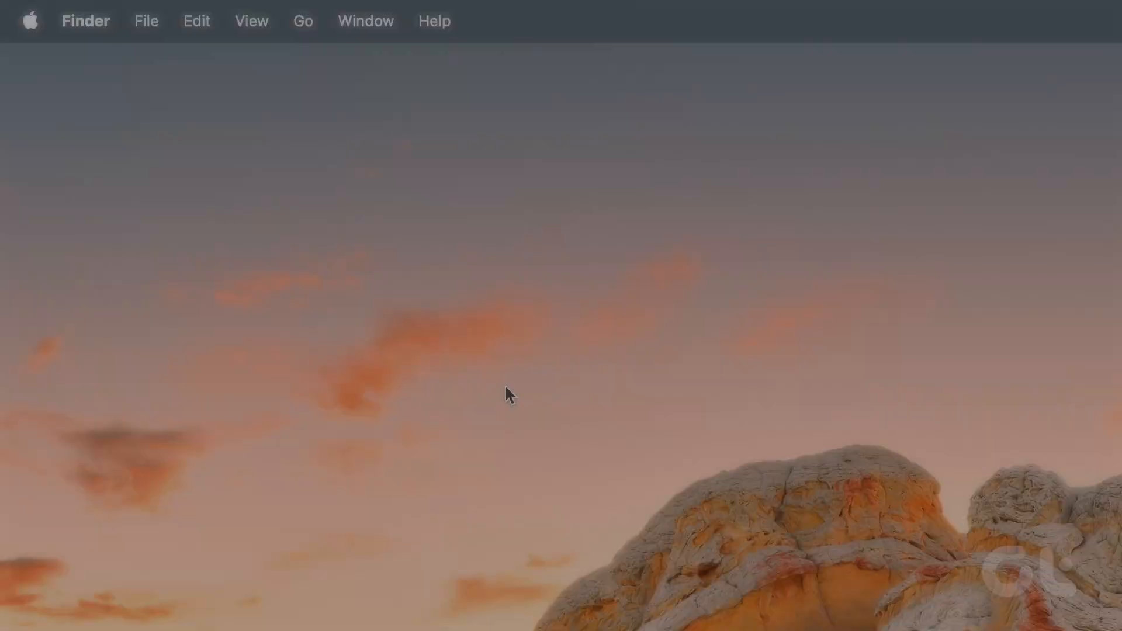
# Launch Terminal from Utilities and enter 'defaults write com.apple.finder CreateDesktop true; killall Finder'
pyautogui.click(303, 21)
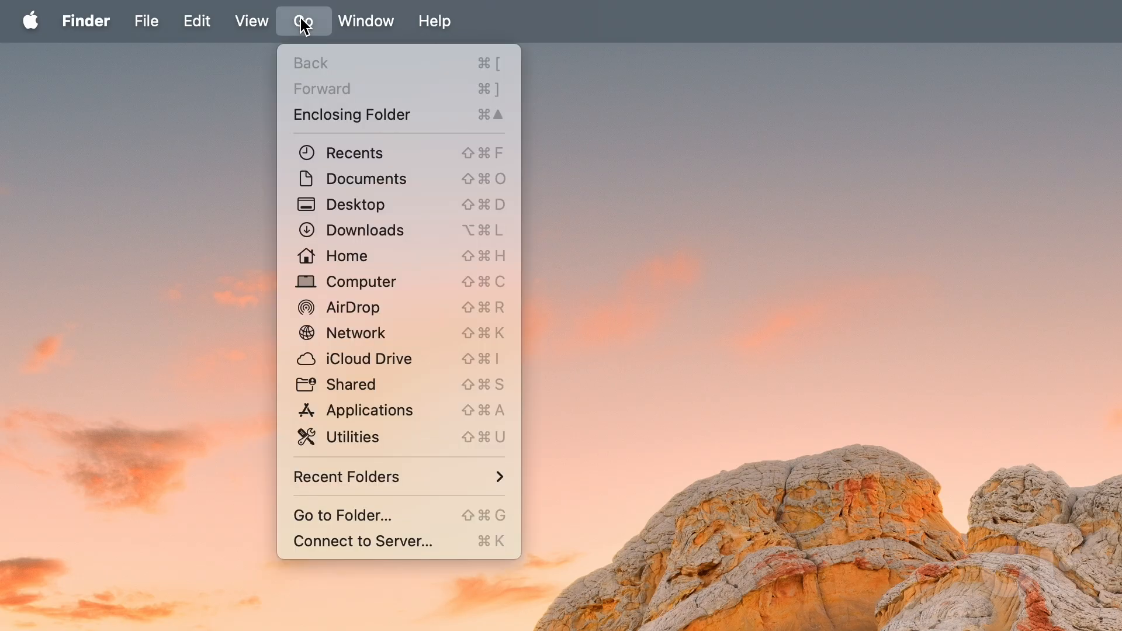
pyautogui.click(352, 436)
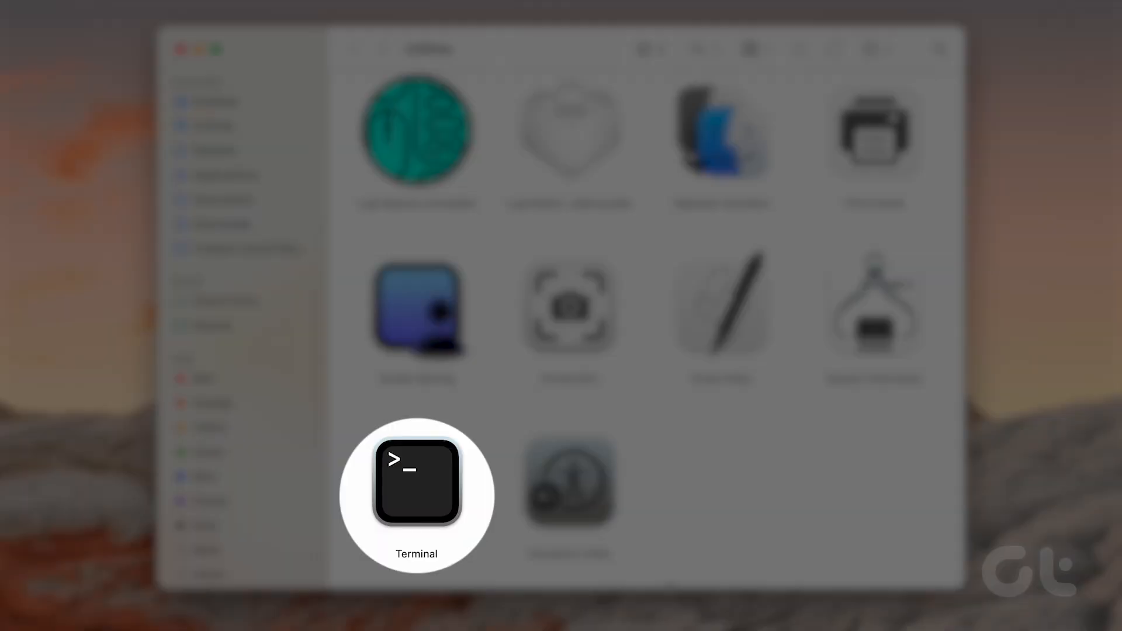
pyautogui.doubleClick(416, 481)
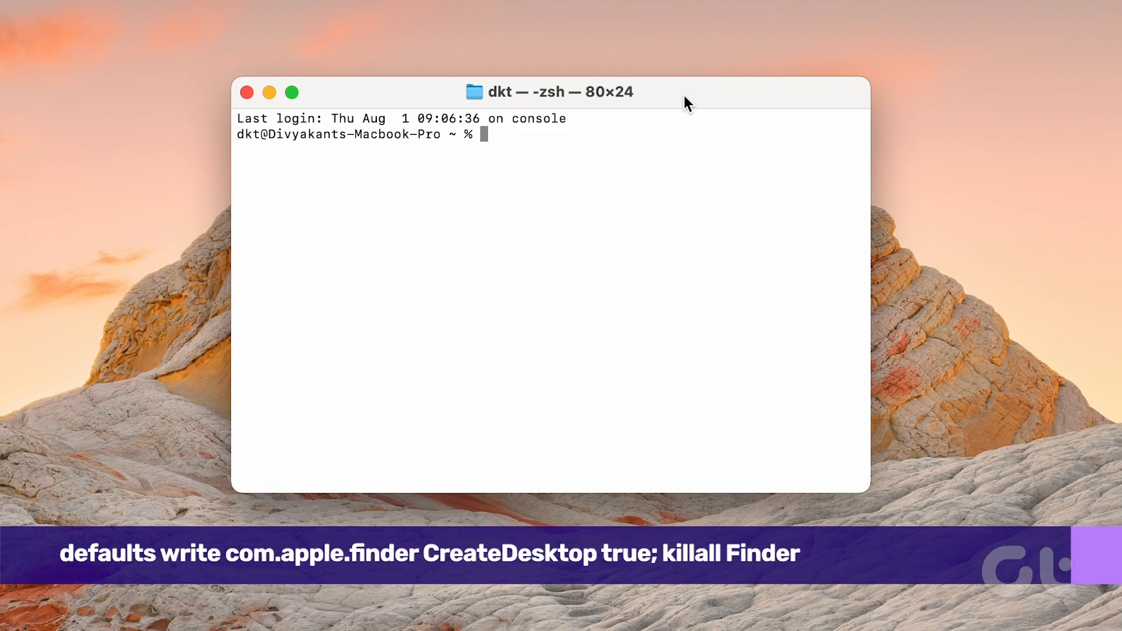
pyautogui.write('defaults write com.apple.finder CreateDesktop true; killall Finder')
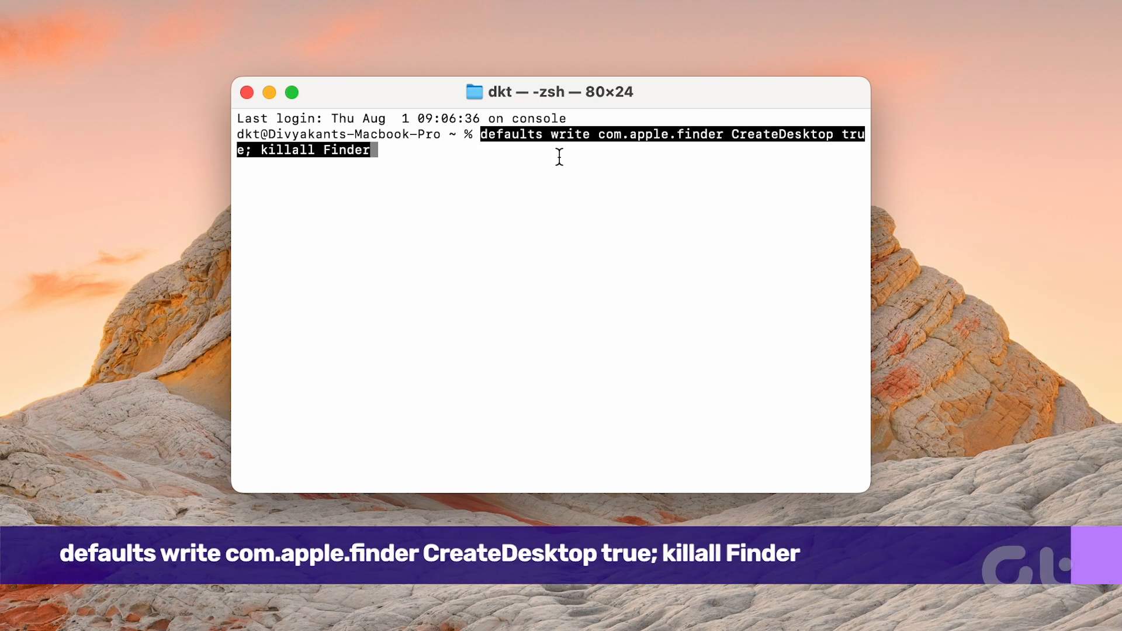